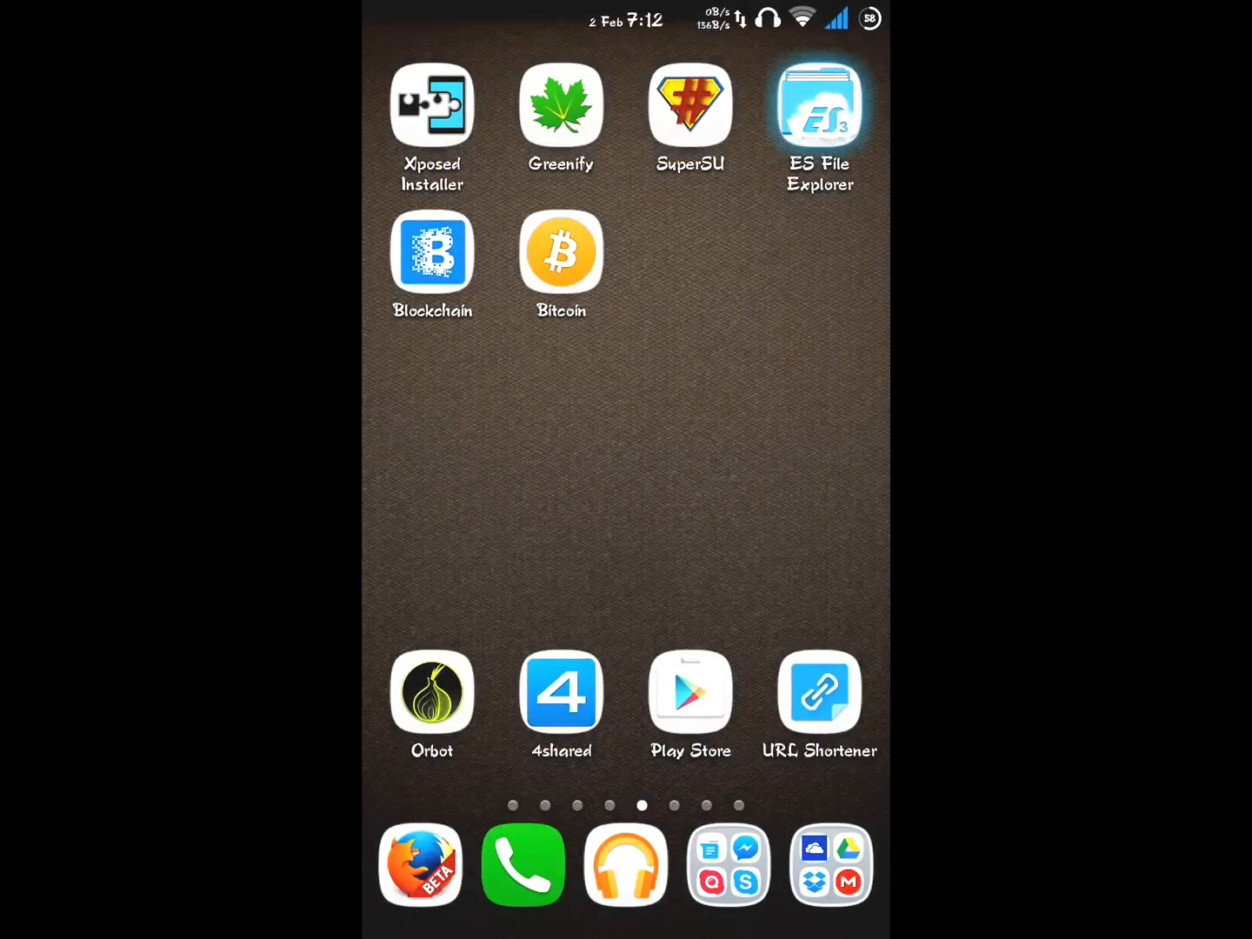
- Navigate through data > com.whatsapp to the shared_prefs folder listing WhatsApp's preference files
click(818, 104)
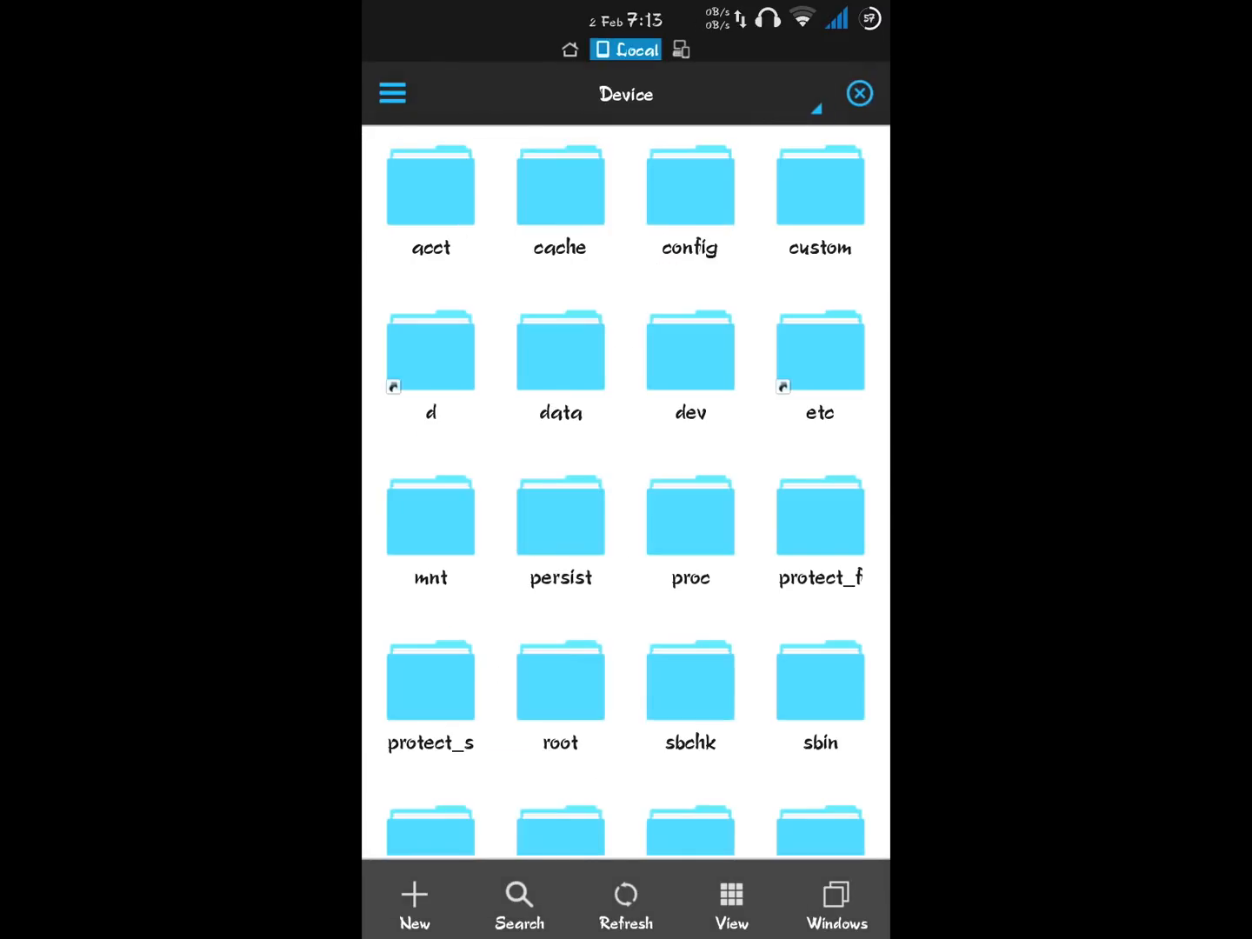
double_click(561, 351)
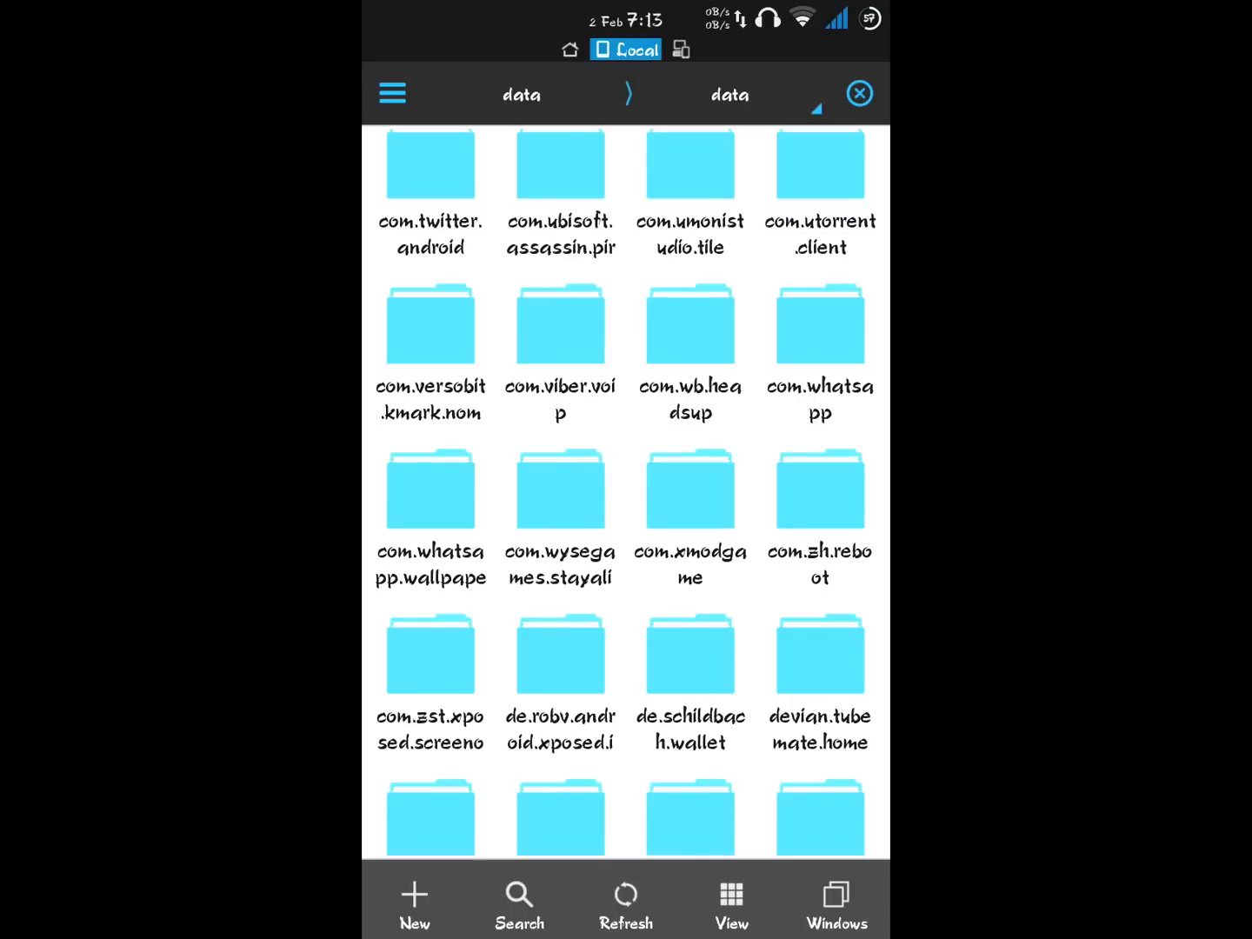
double_click(818, 324)
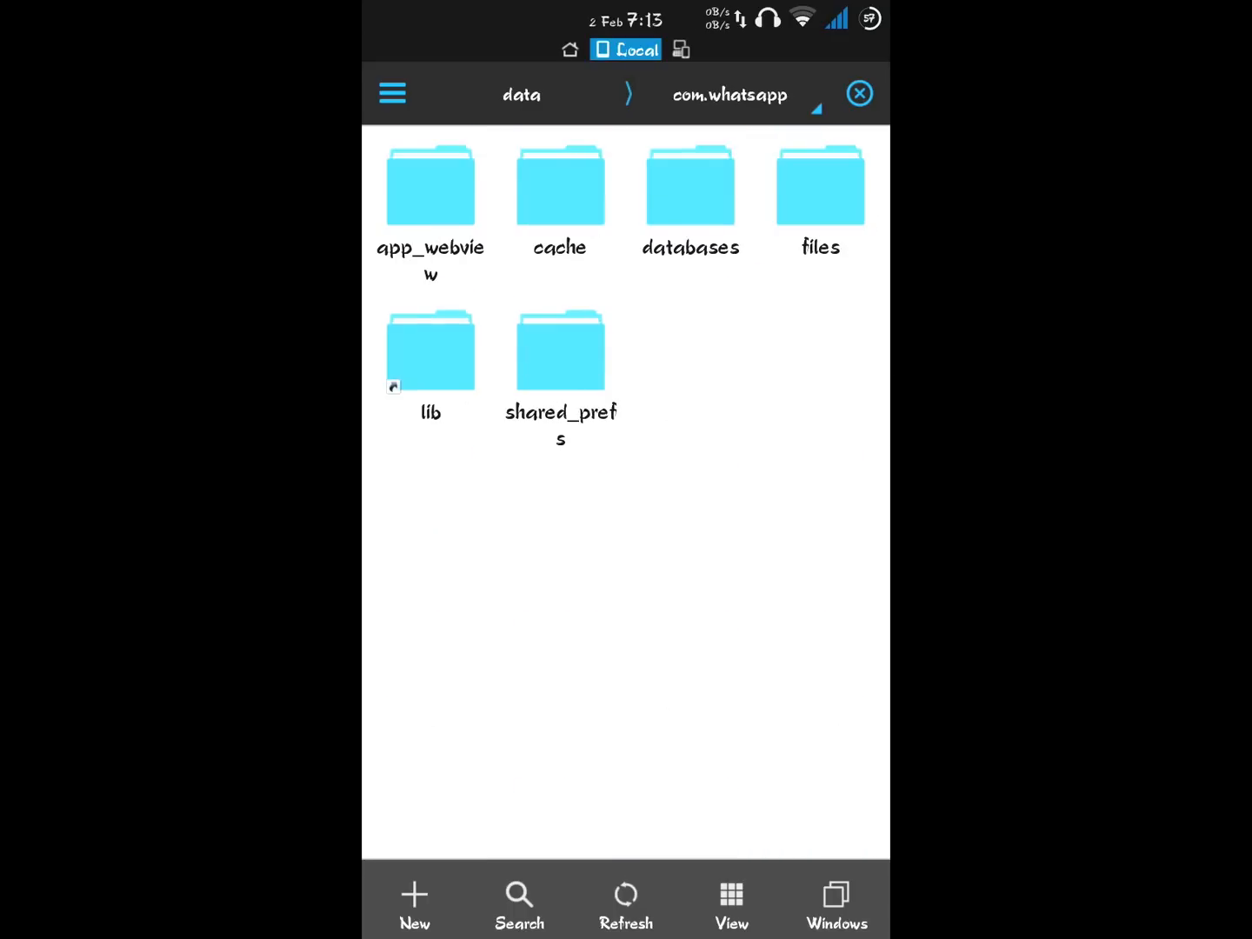
double_click(560, 352)
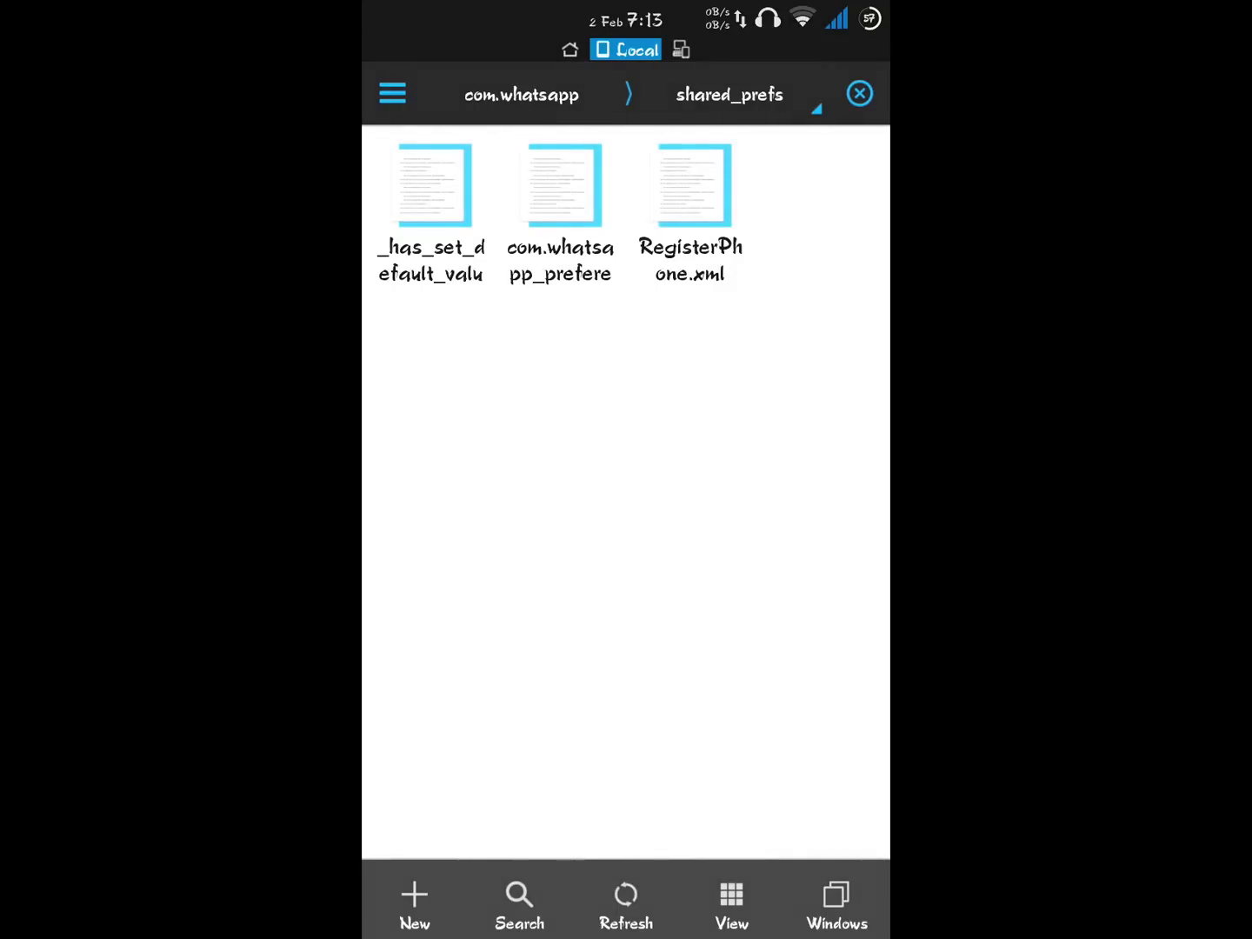
- Edit com.whatsapp_preferences XML in ES Note Editor to add the calling-enabled entry
click(690, 184)
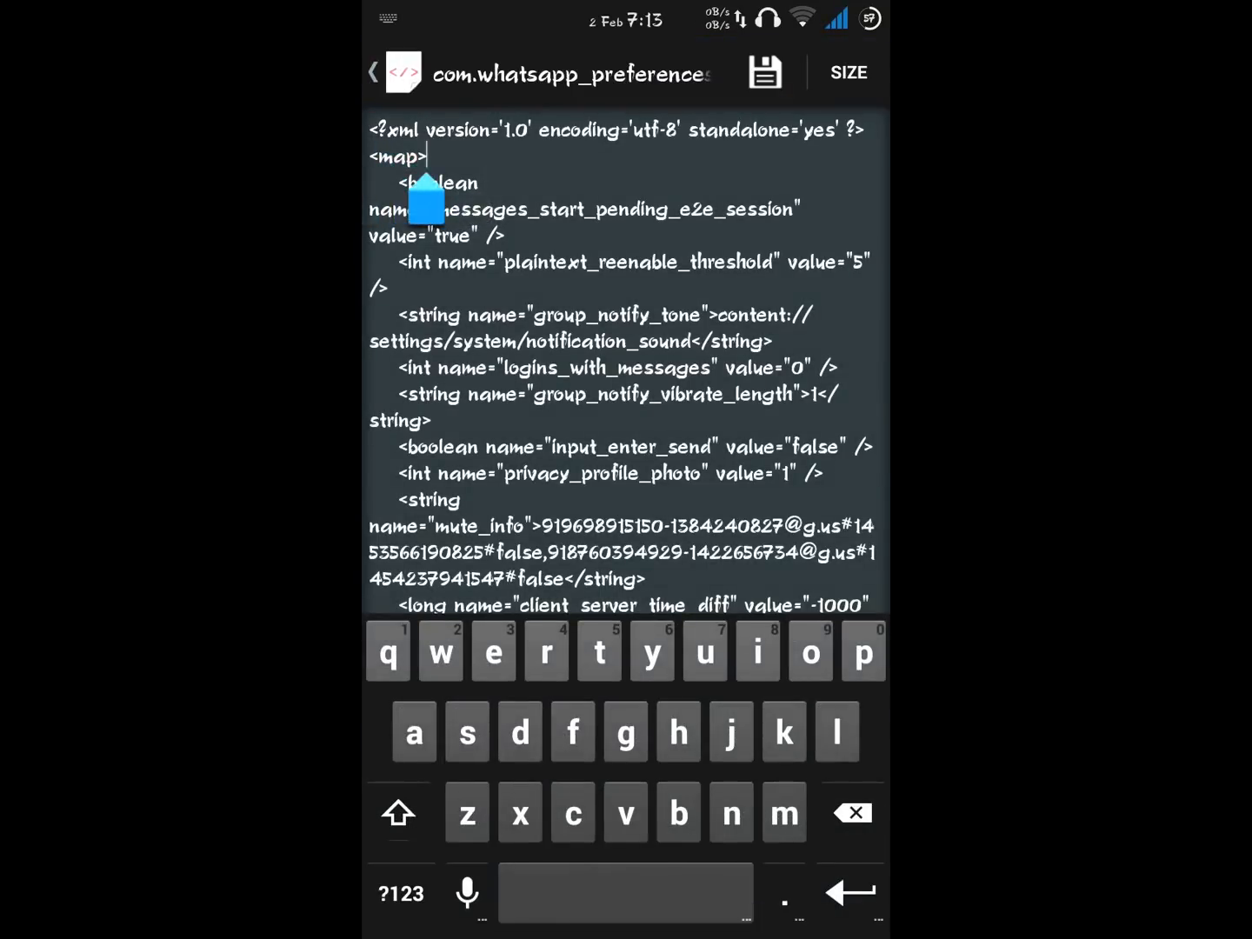
scroll(down, 3)
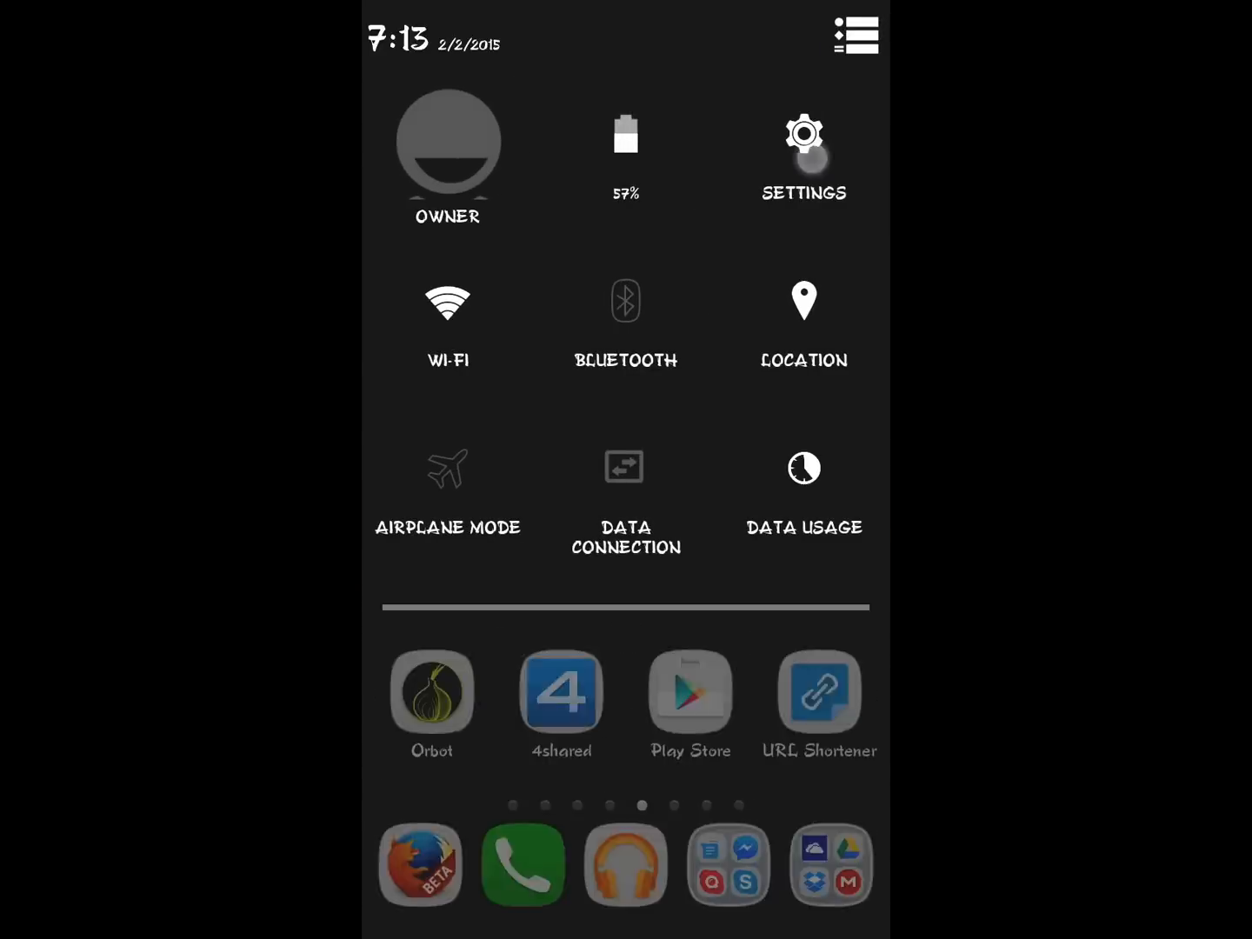
- In Settings > Apps, scroll to WhatsApp and bring up its App info page
click(804, 139)
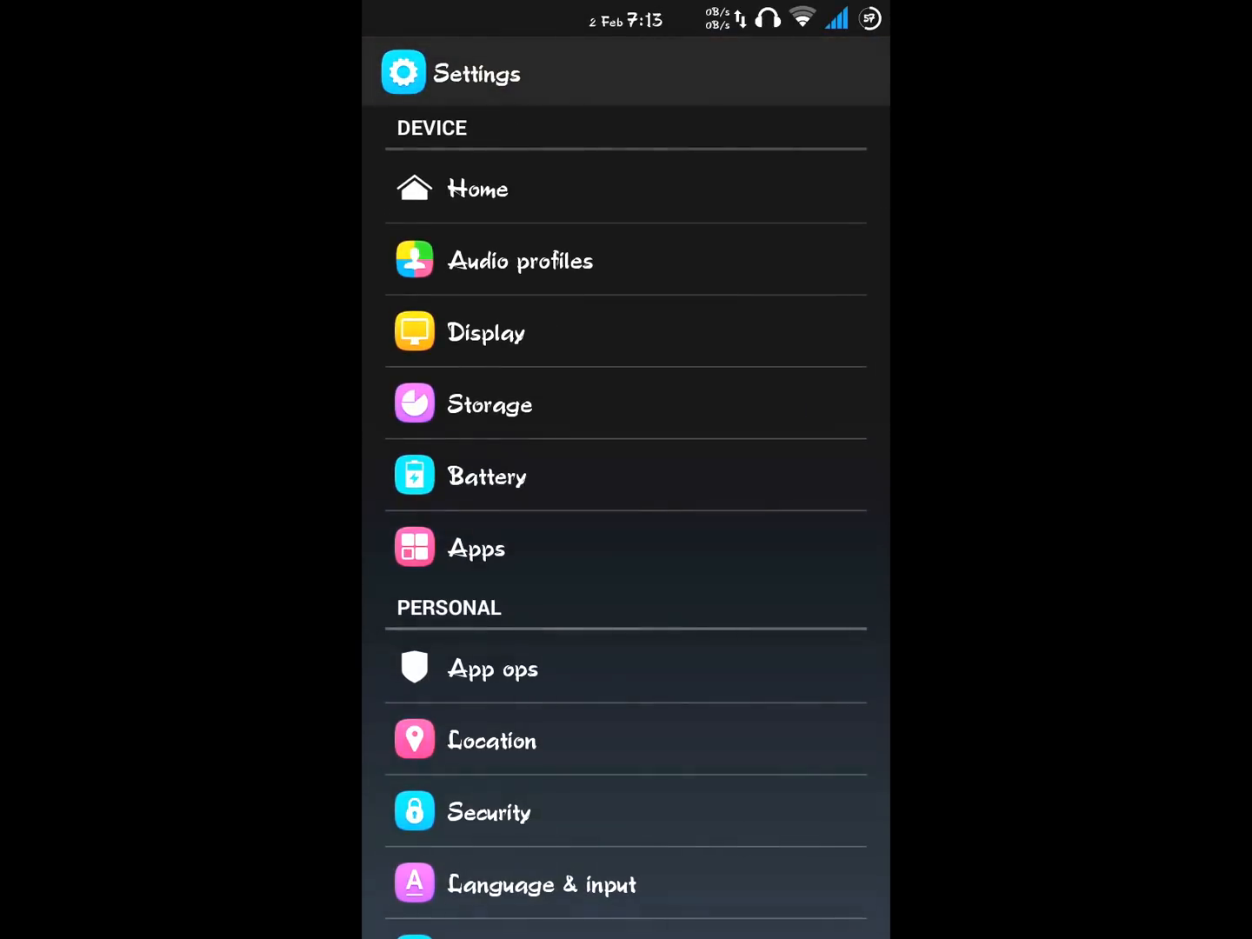
click(477, 548)
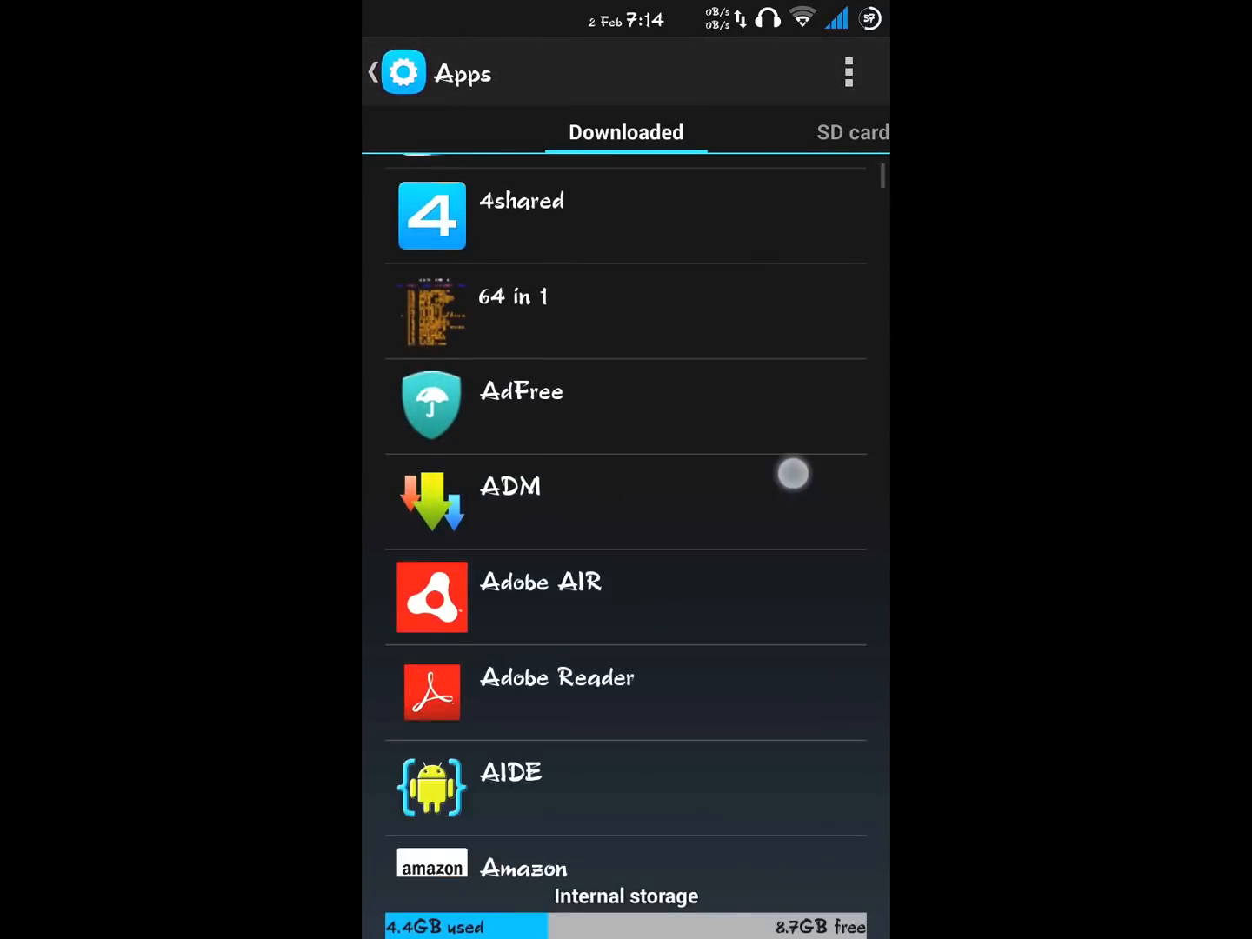
scroll(down, 3)
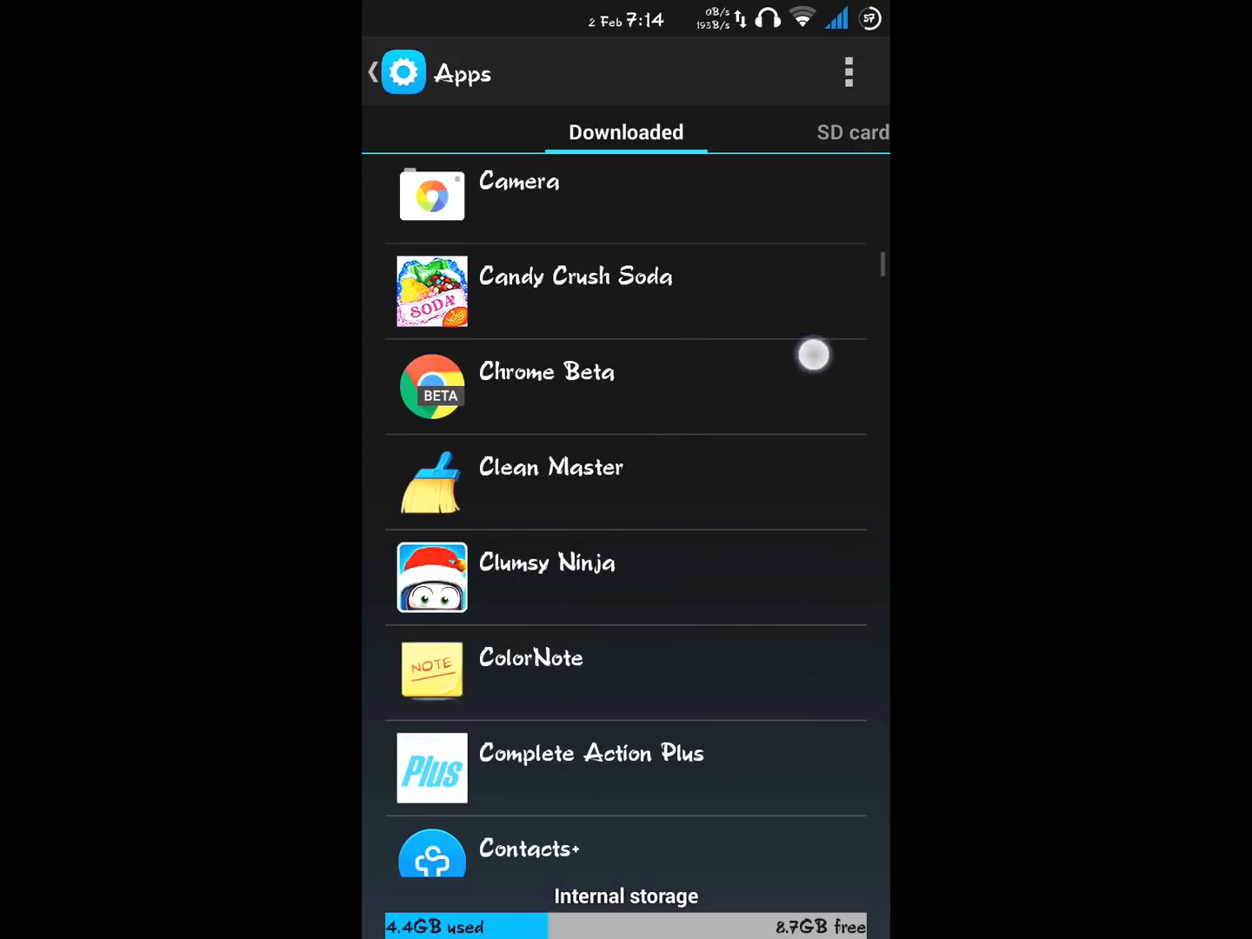
scroll(down, 3)
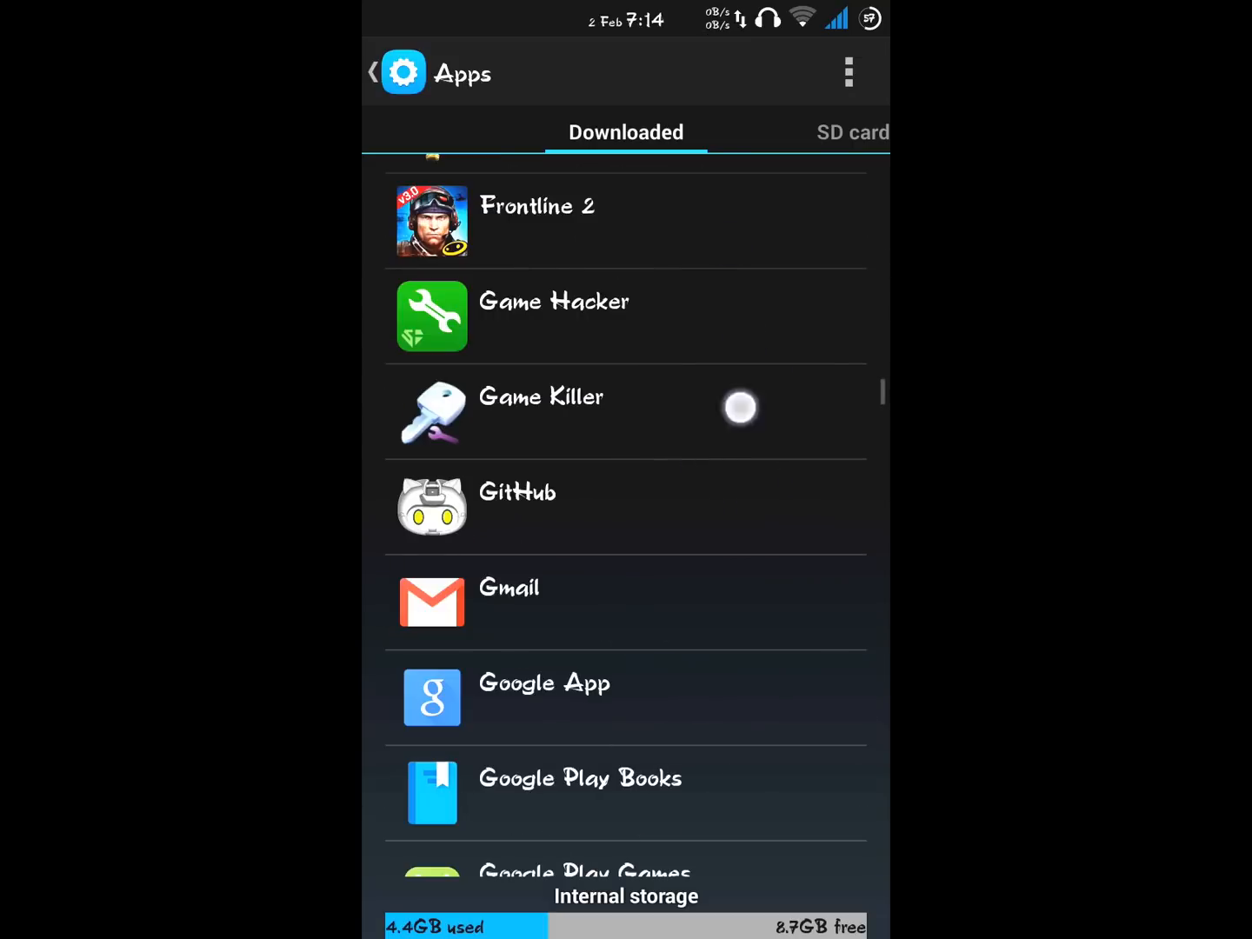
scroll(down, 3)
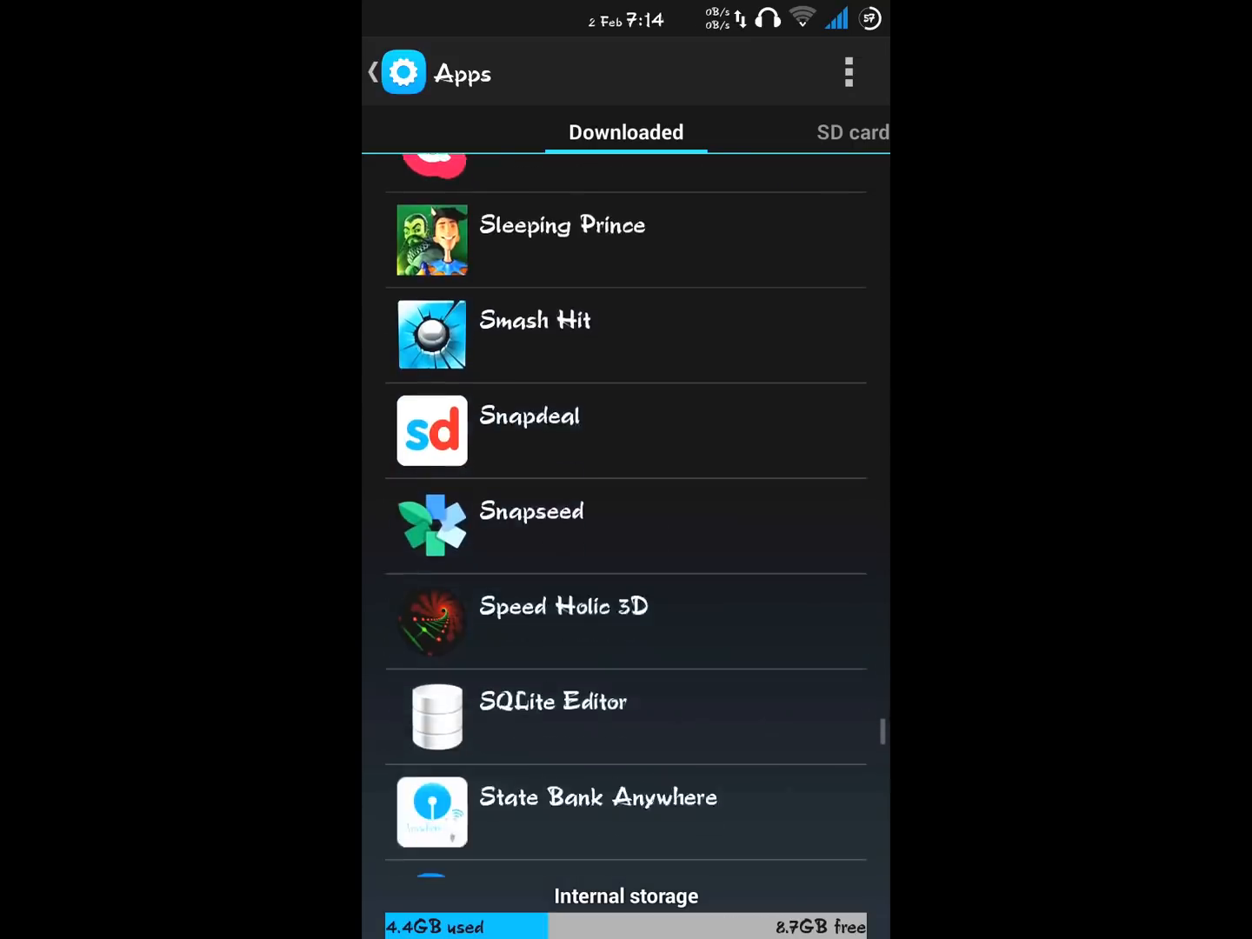
scroll(down, 3)
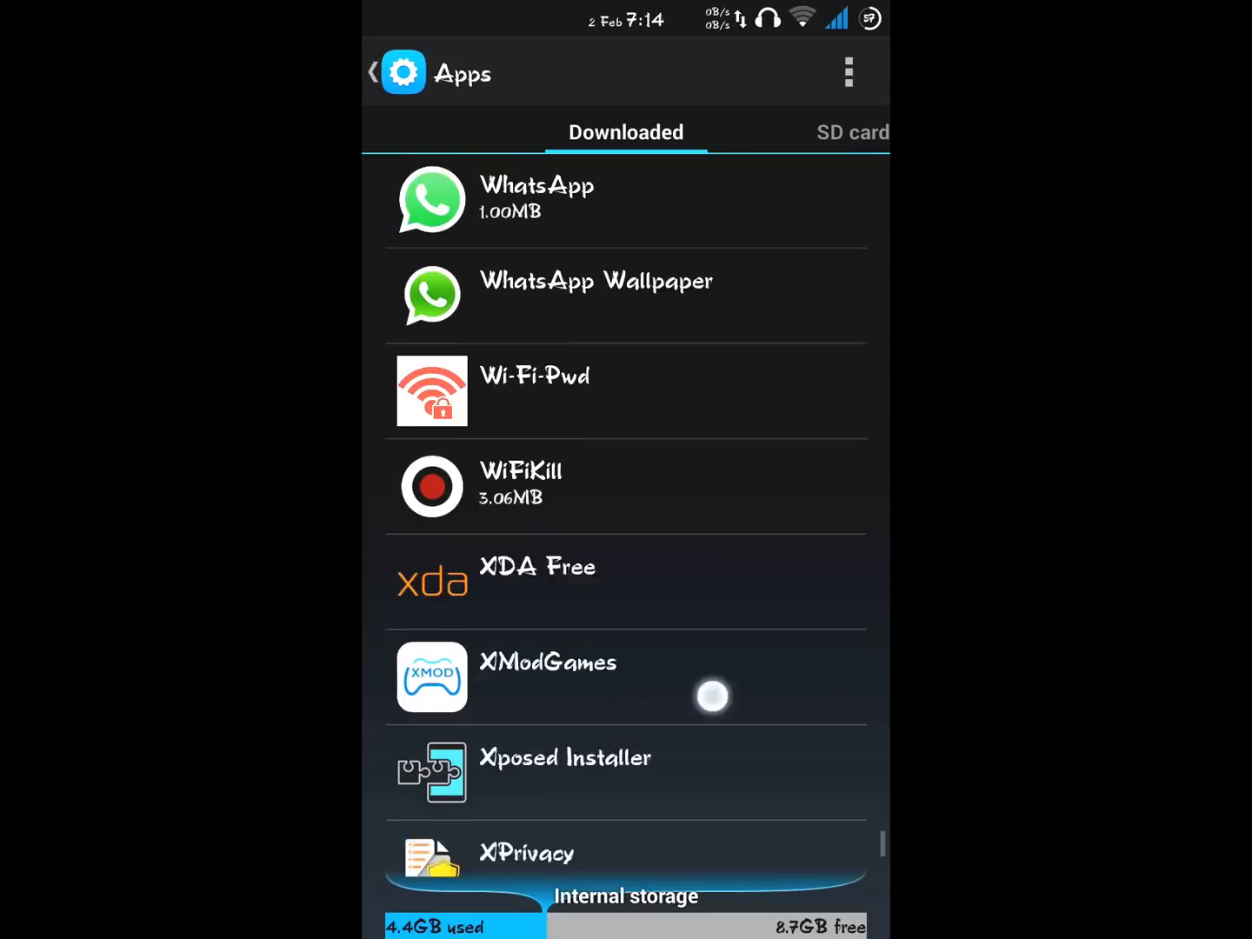
scroll(down, 3)
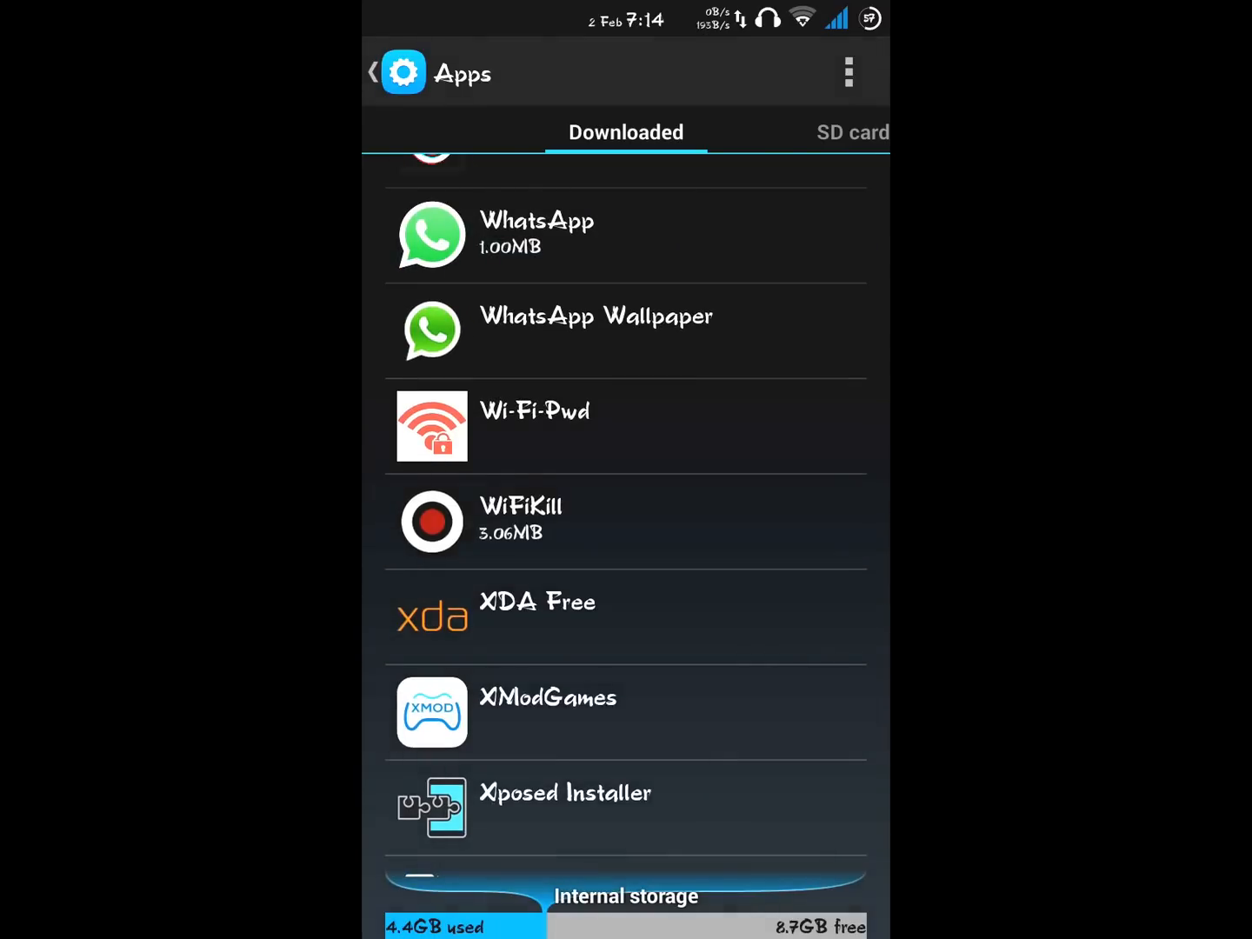
click(535, 235)
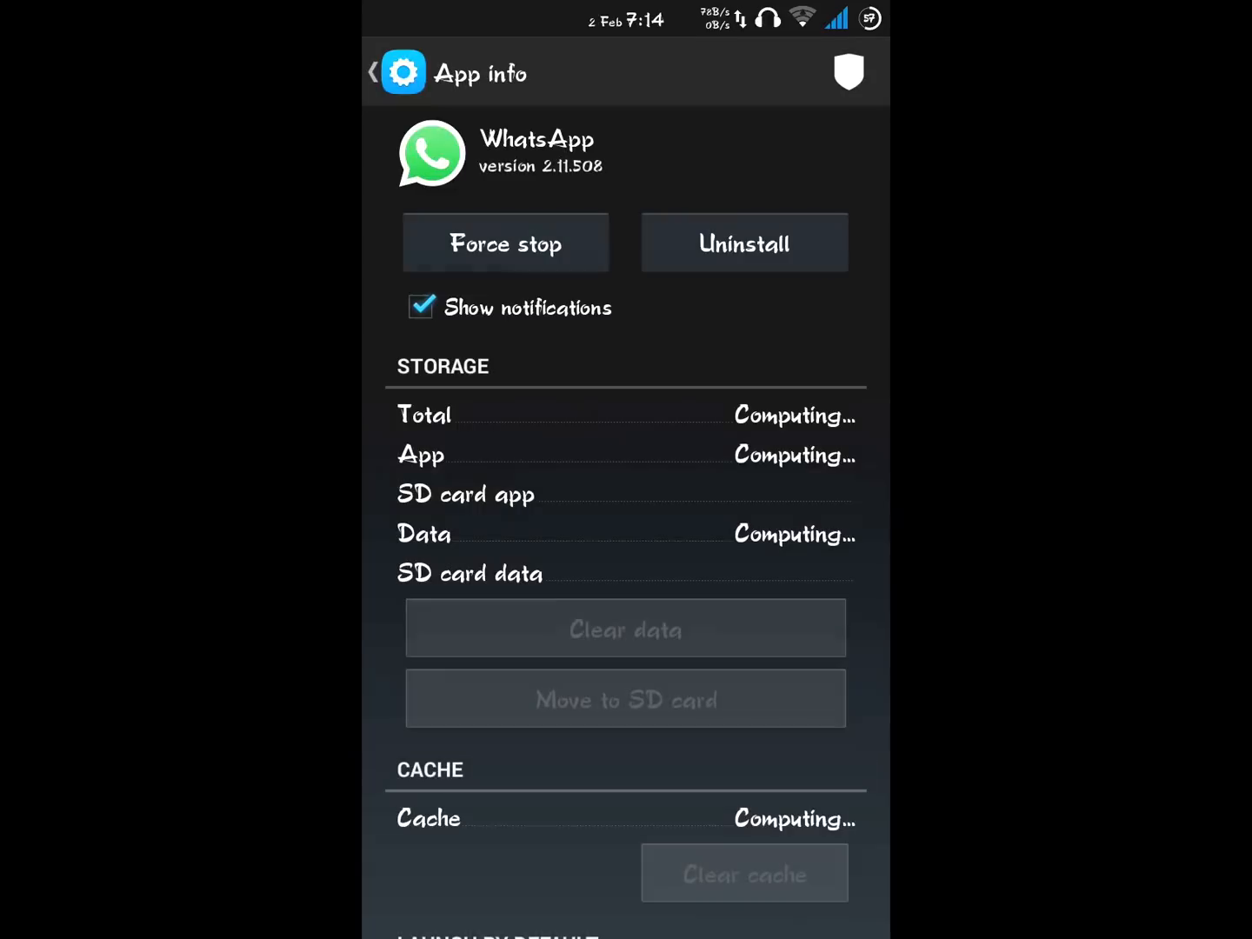
- Force-stop WhatsApp and return to the home screen
click(505, 243)
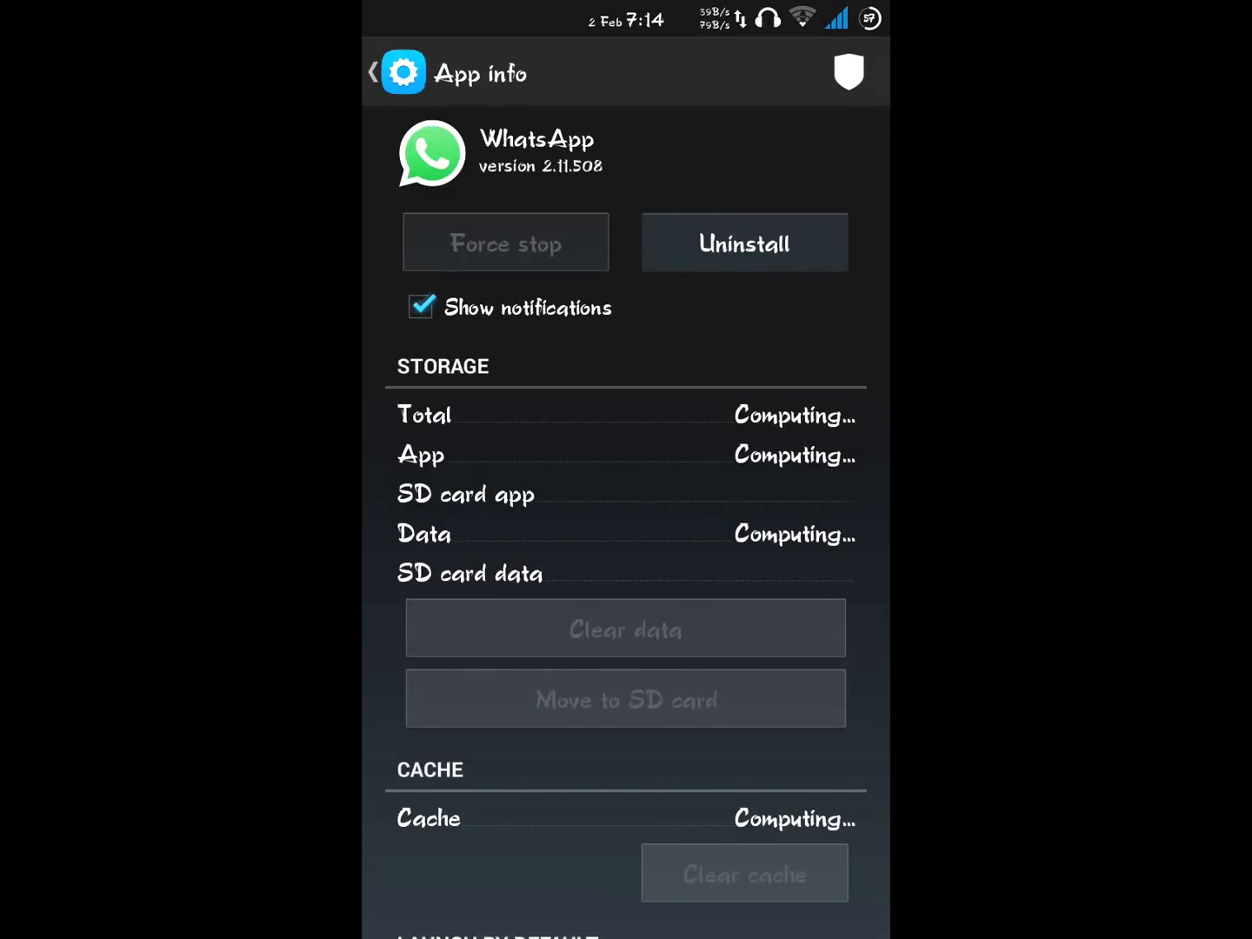
click(374, 73)
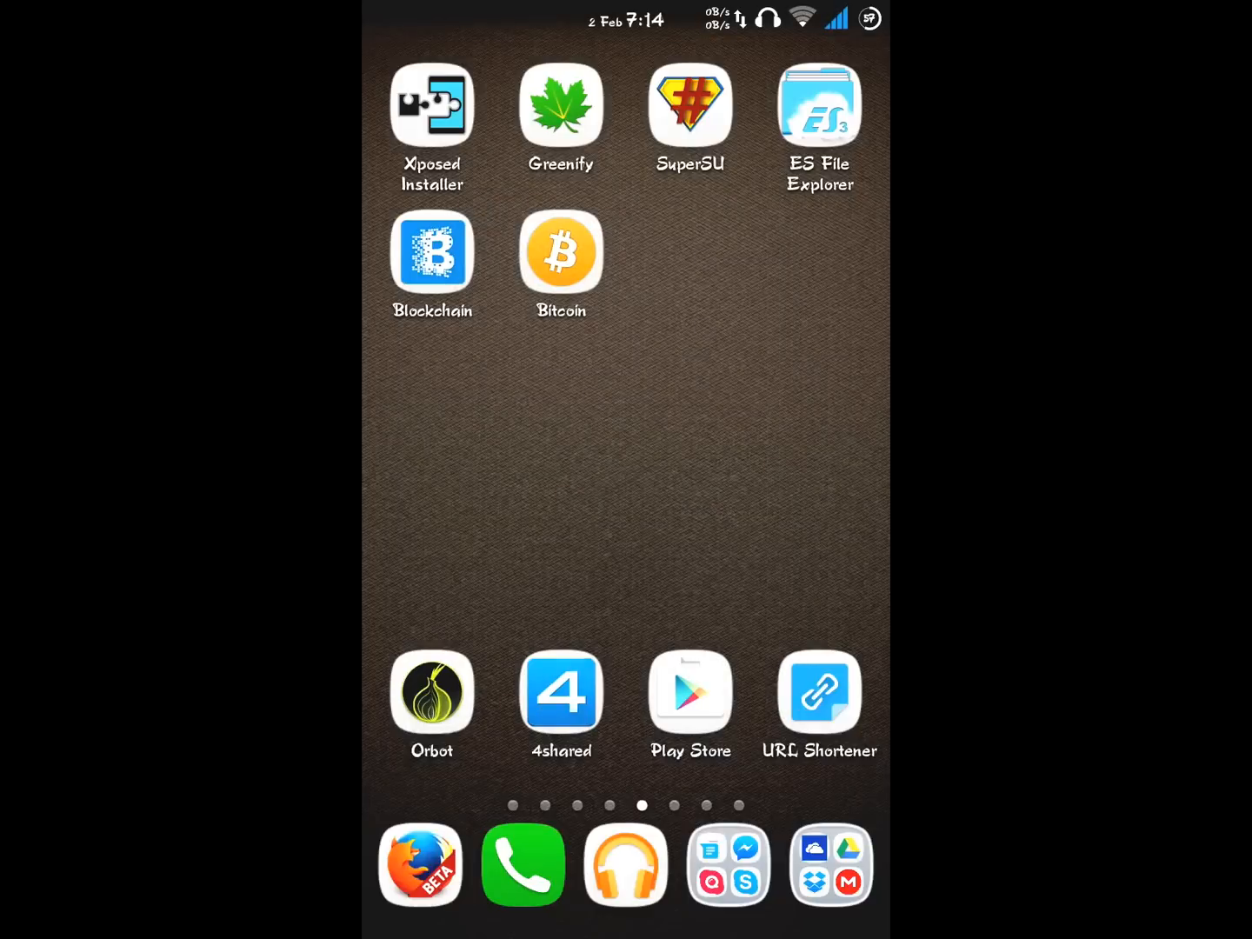
- Relaunch WhatsApp from the Chat folder so it shows the new Calls tab
click(729, 864)
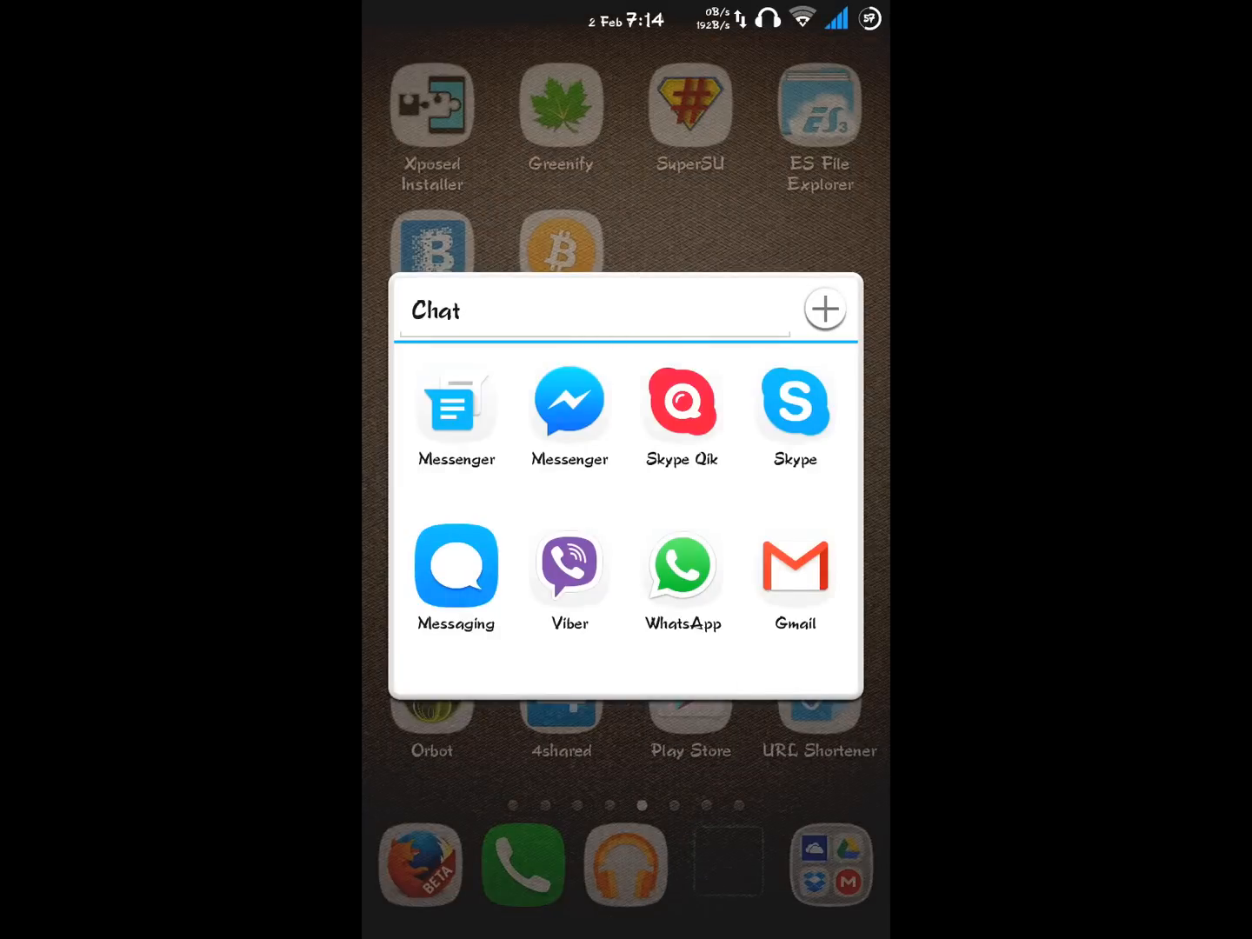
click(682, 565)
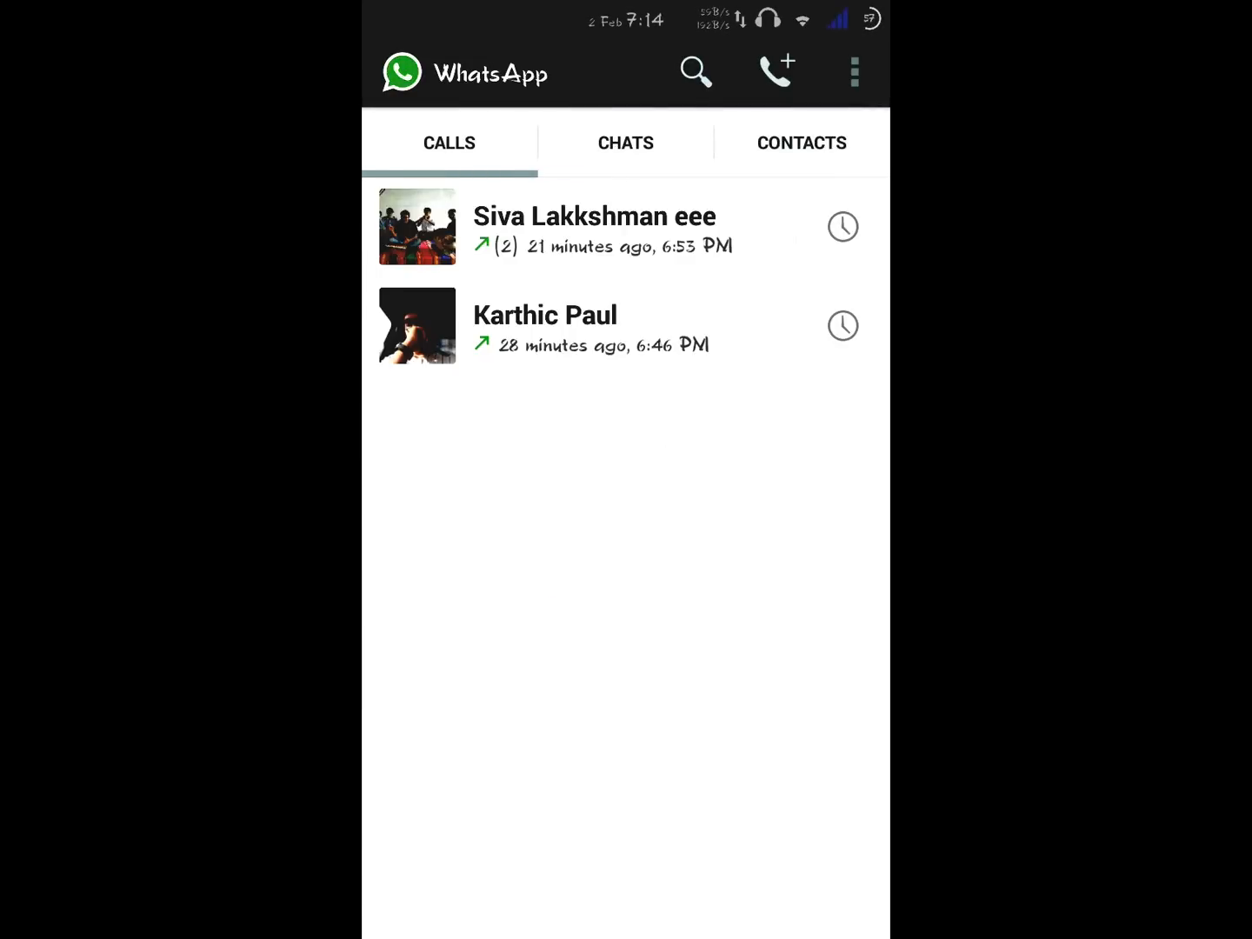